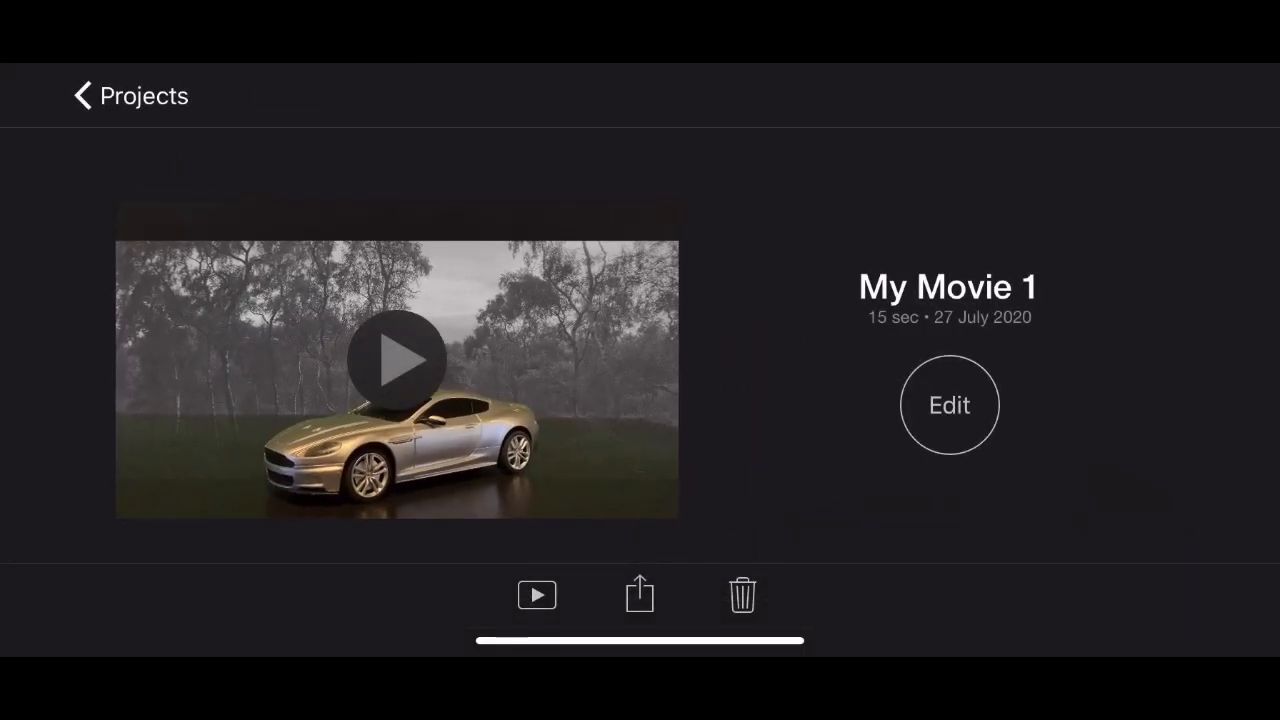
Step: Open the My Movie 1 project in the timeline editor
{"action": "left_click", "coordinate": [948, 404]}
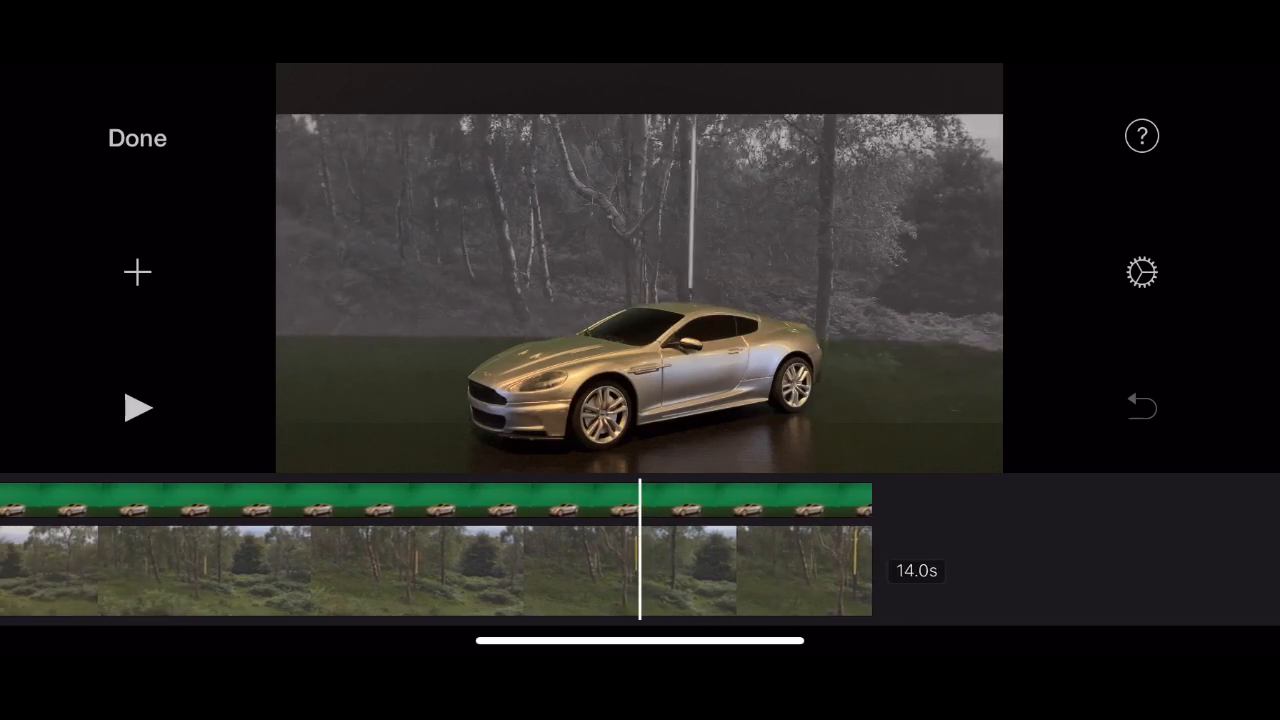
Step: Turn on help tips and split the car clip at the playhead
{"action": "left_click", "coordinate": [1140, 136]}
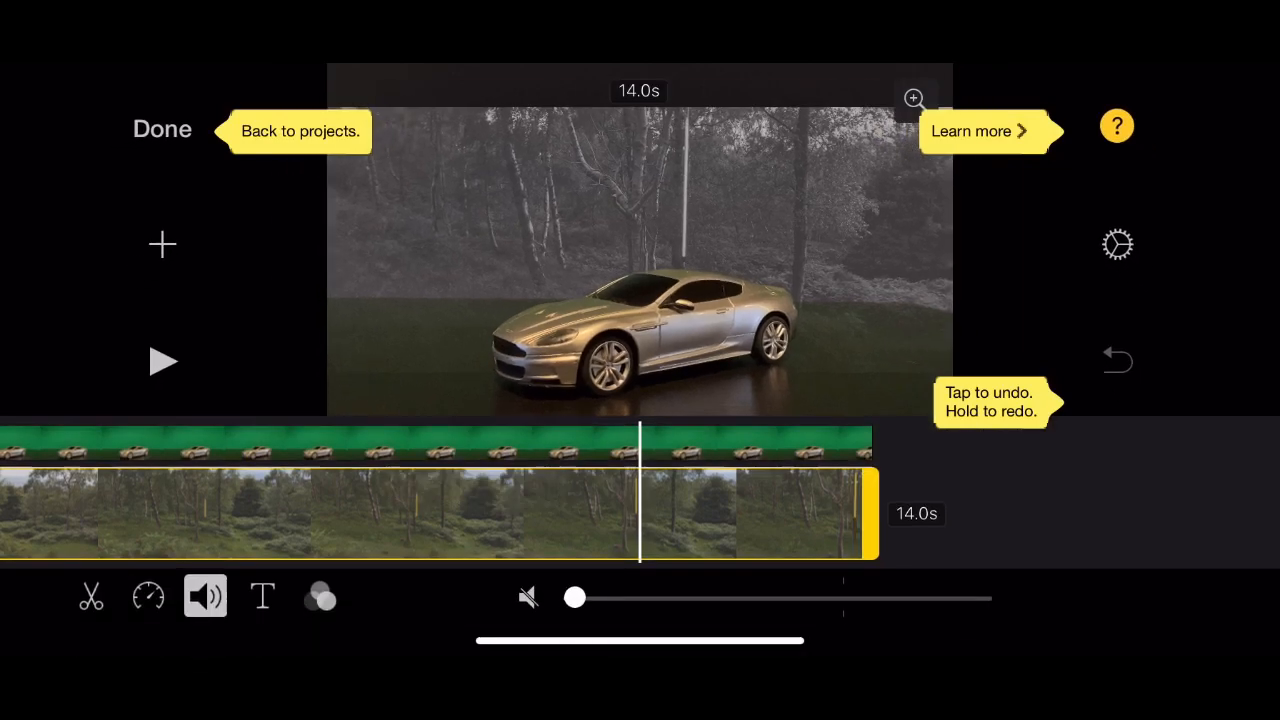
{"action": "left_click", "coordinate": [436, 510]}
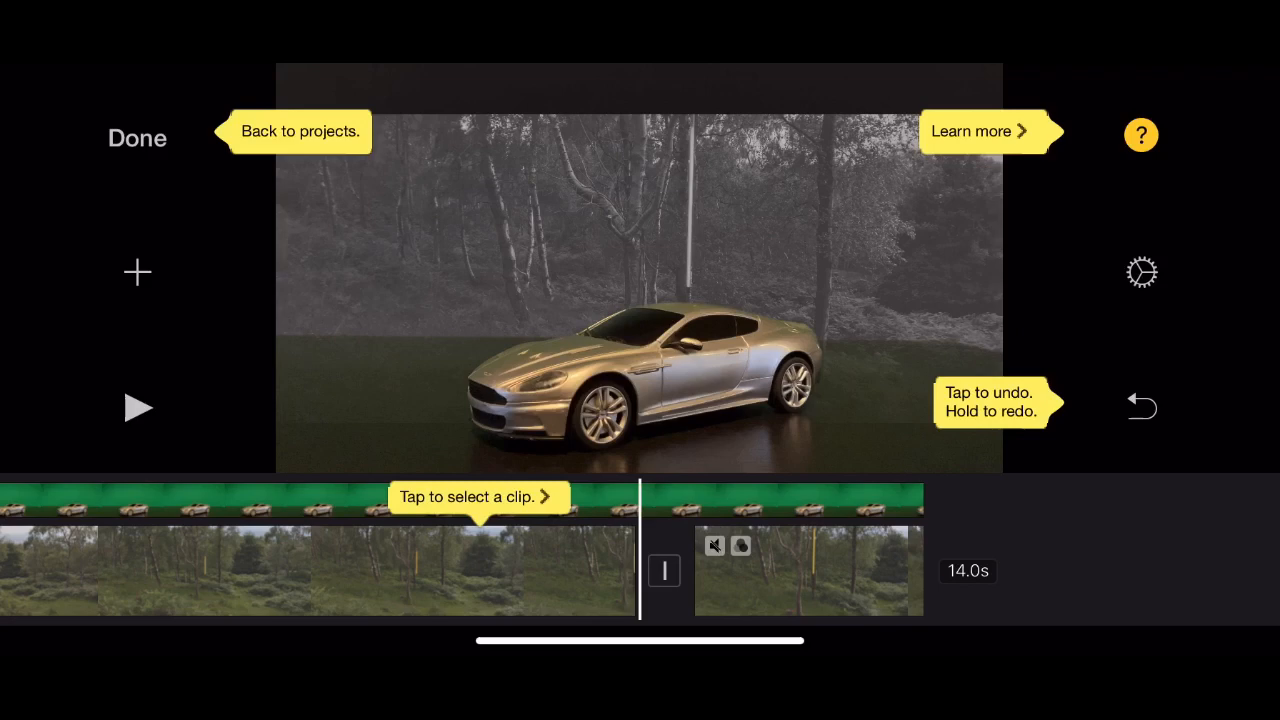
Step: Select the first clip part and bring up its speed settings
{"action": "left_click", "coordinate": [300, 540]}
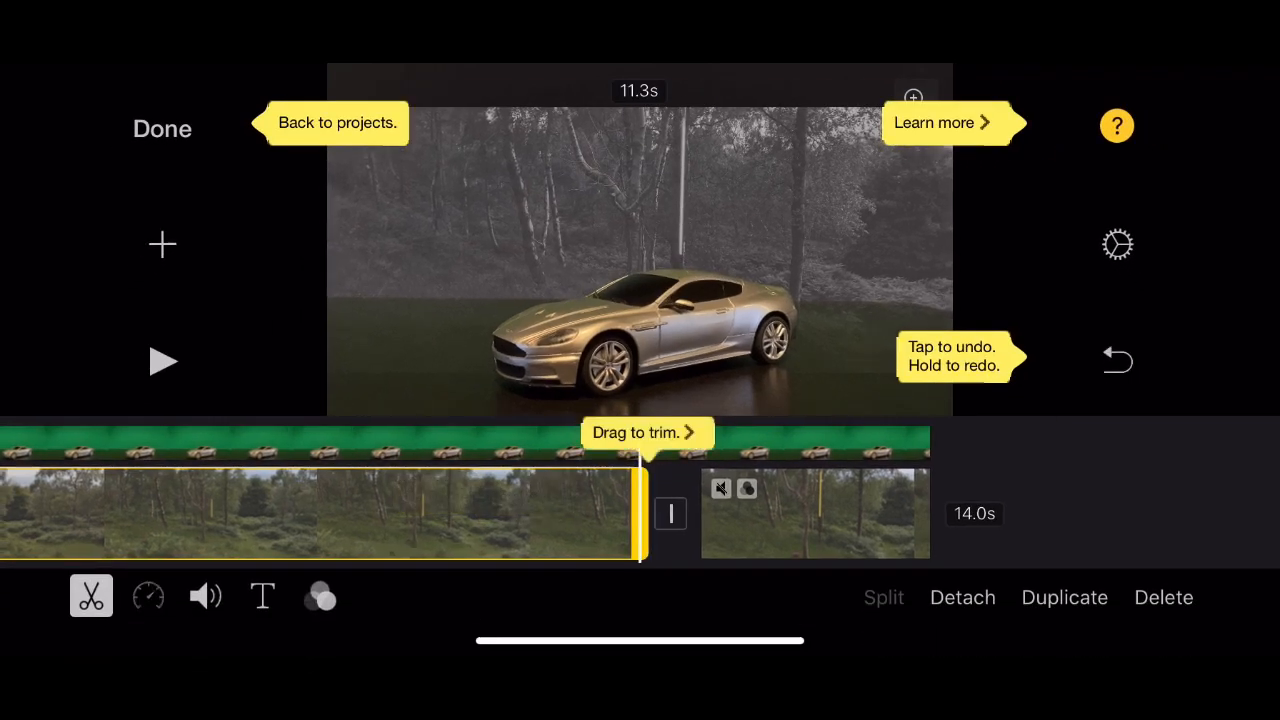
{"action": "left_click", "coordinate": [148, 596]}
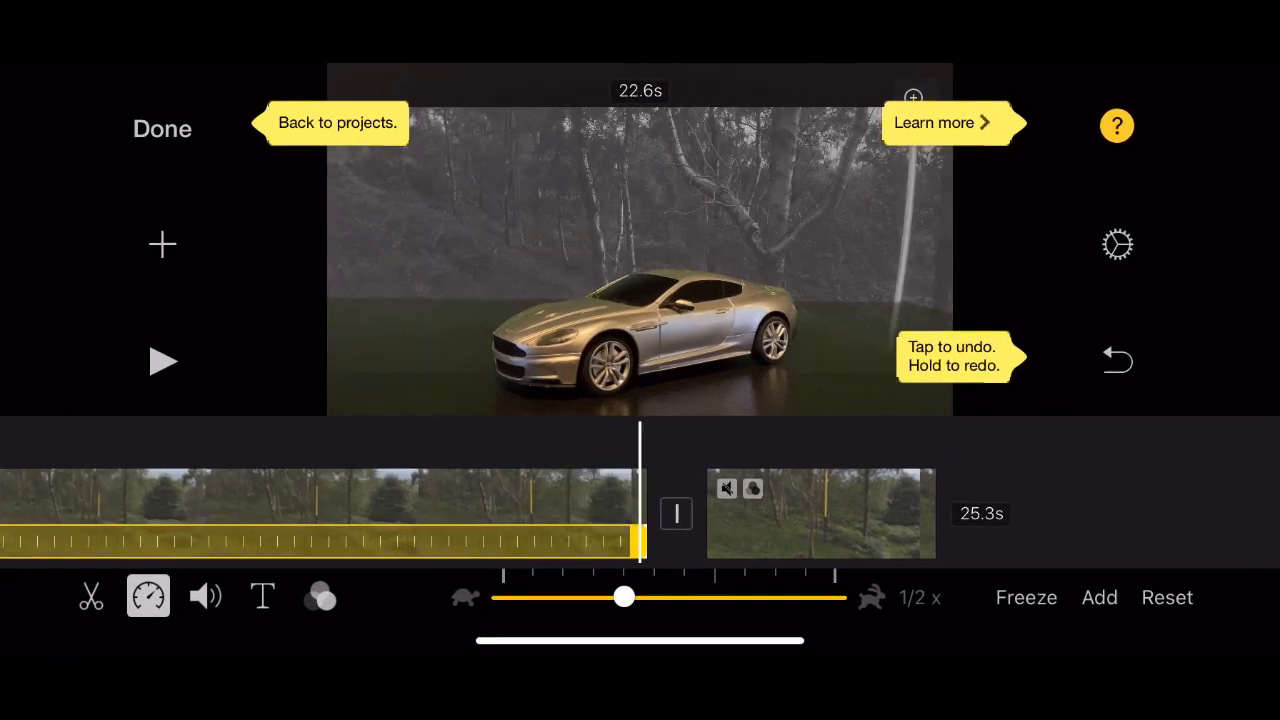
Step: Return the first clip to 1x speed and apply the Blast colour filter
{"action": "left_click_drag", "start_coordinate": [624, 596], "coordinate": [714, 596]}
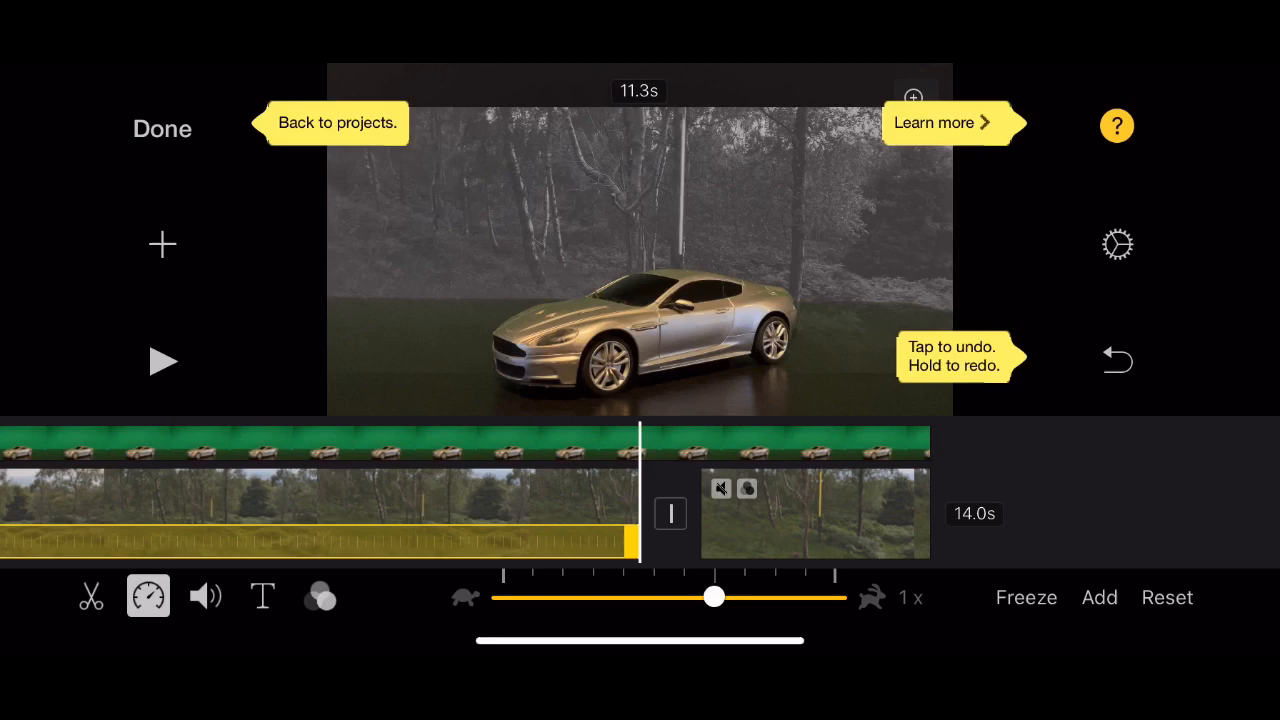
{"action": "left_click", "coordinate": [262, 596]}
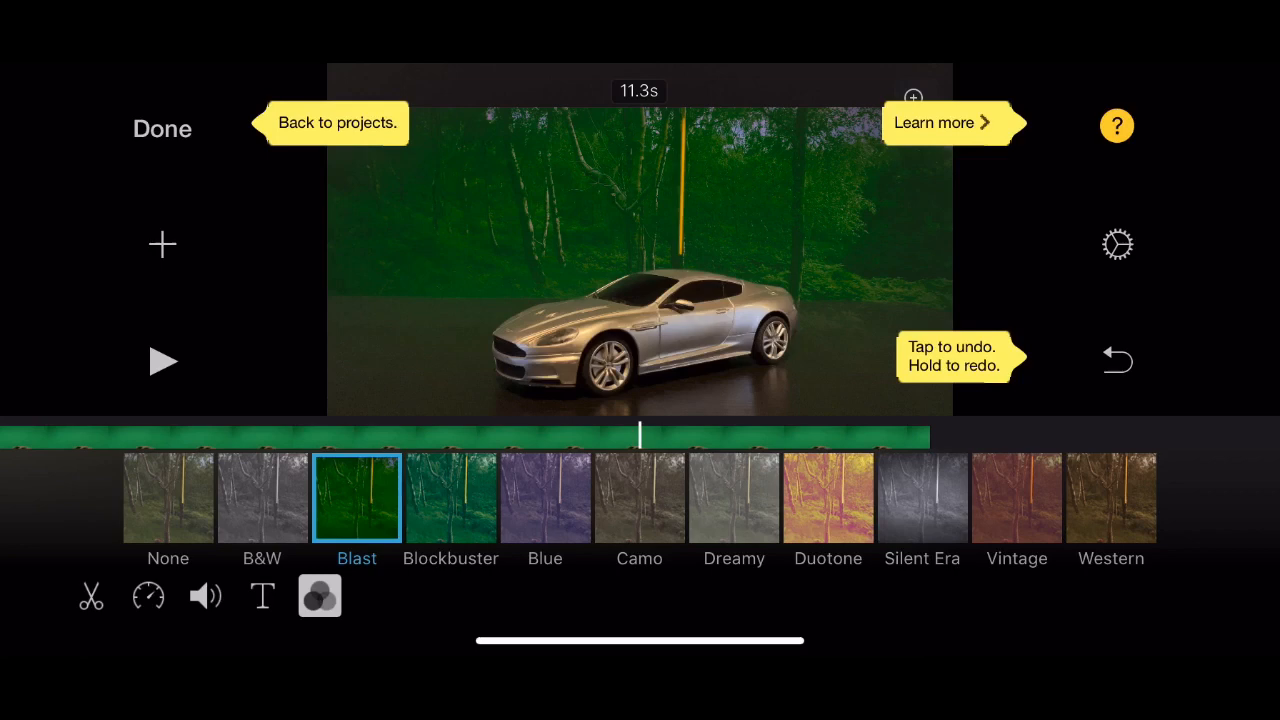
Step: Close the filter strip and bring up the add-media browser with its source list
{"action": "left_click", "coordinate": [544, 496]}
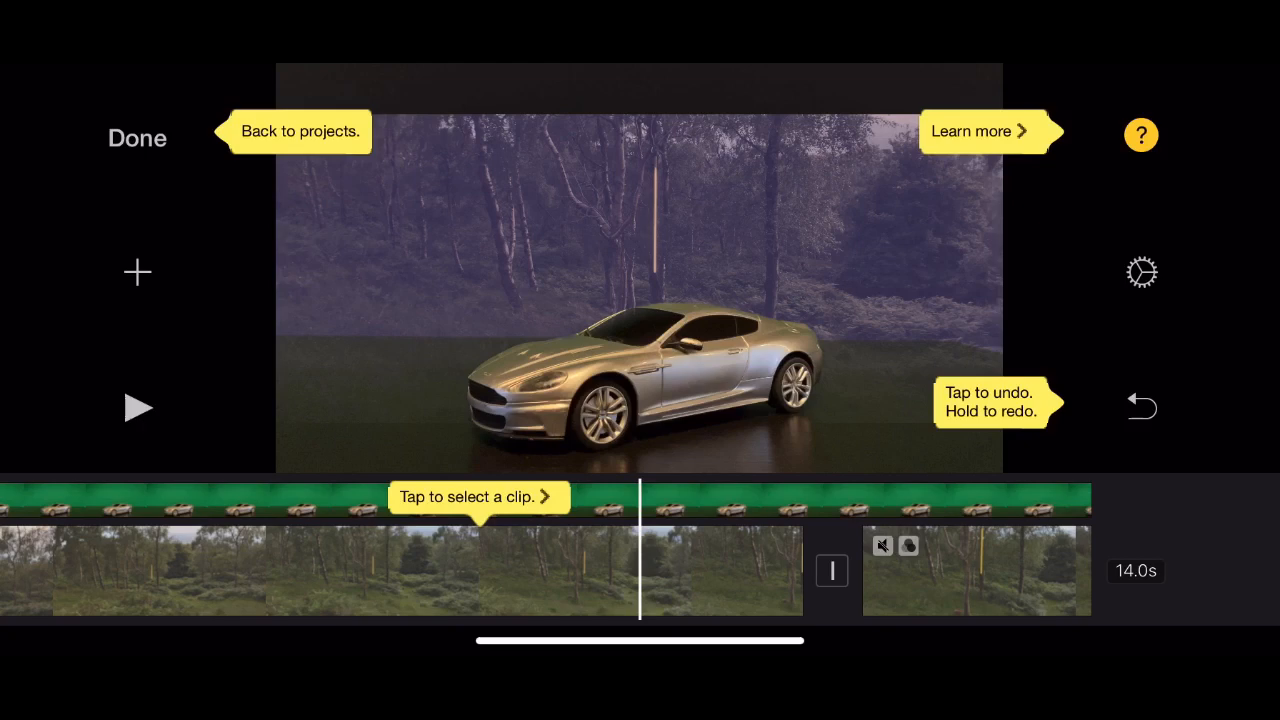
{"action": "left_click", "coordinate": [136, 408]}
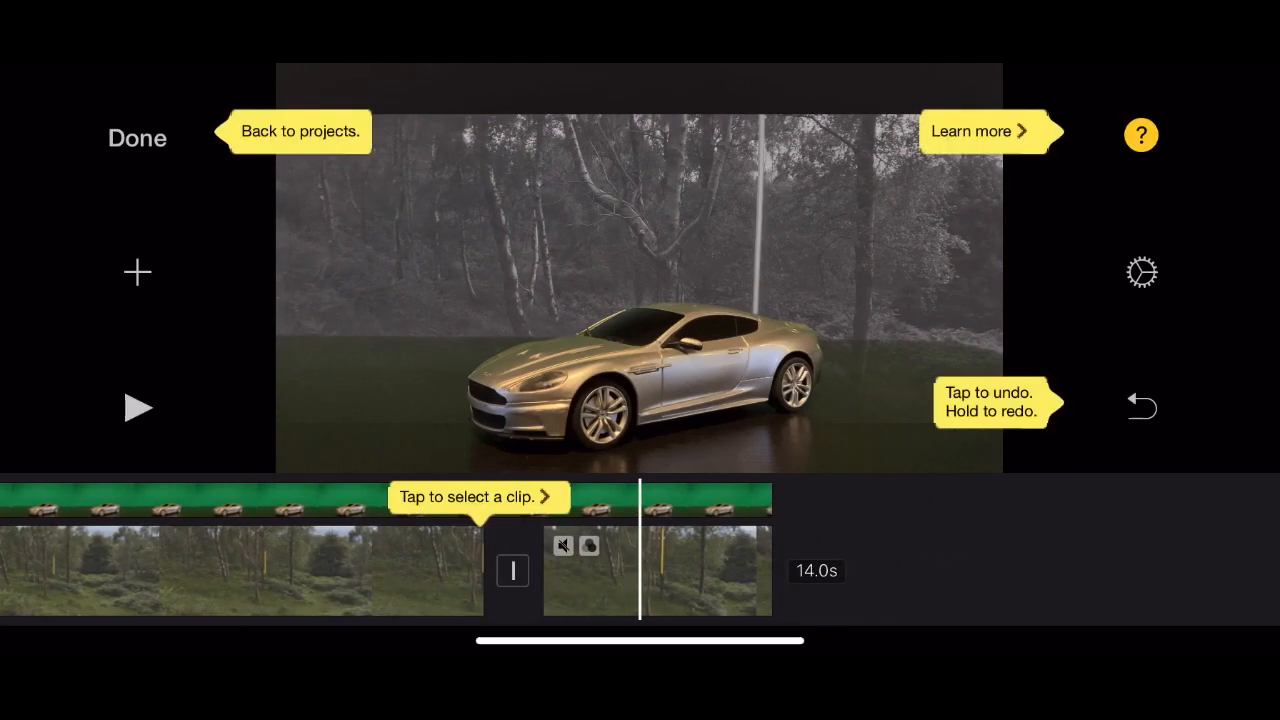
{"action": "left_click", "coordinate": [136, 272]}
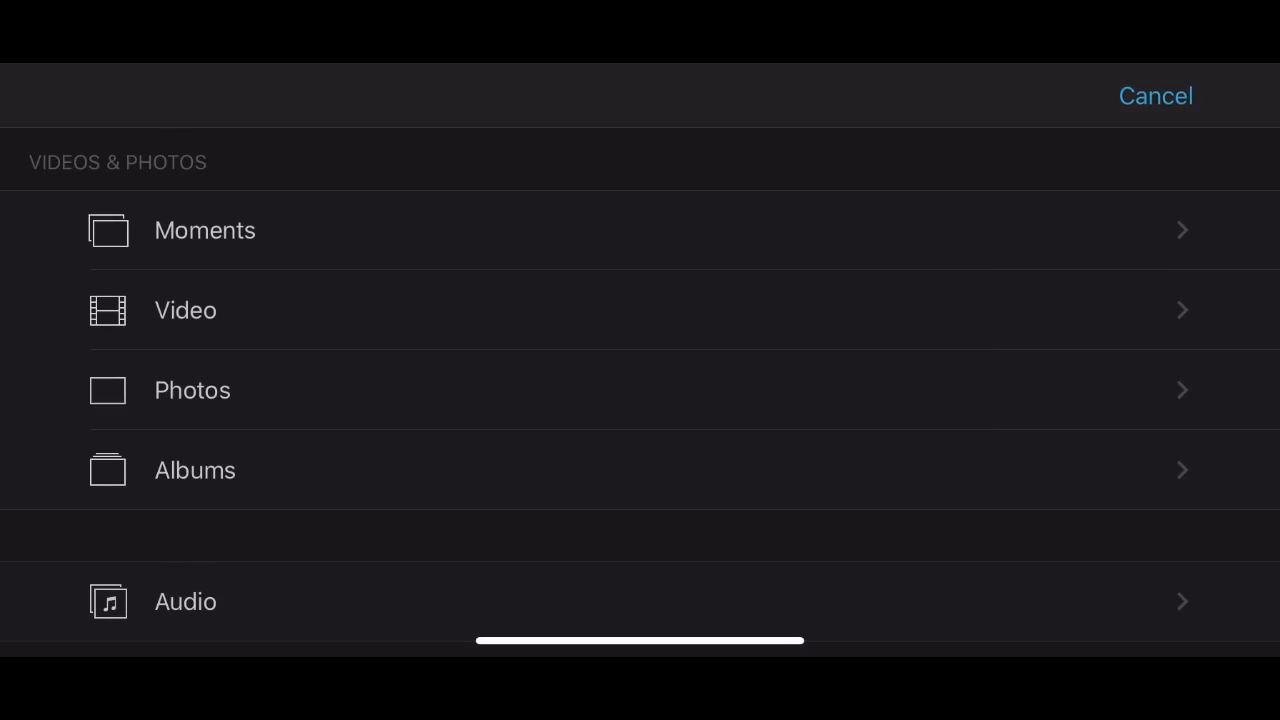
{"action": "scroll", "scroll_direction": "down", "scroll_amount": 3}
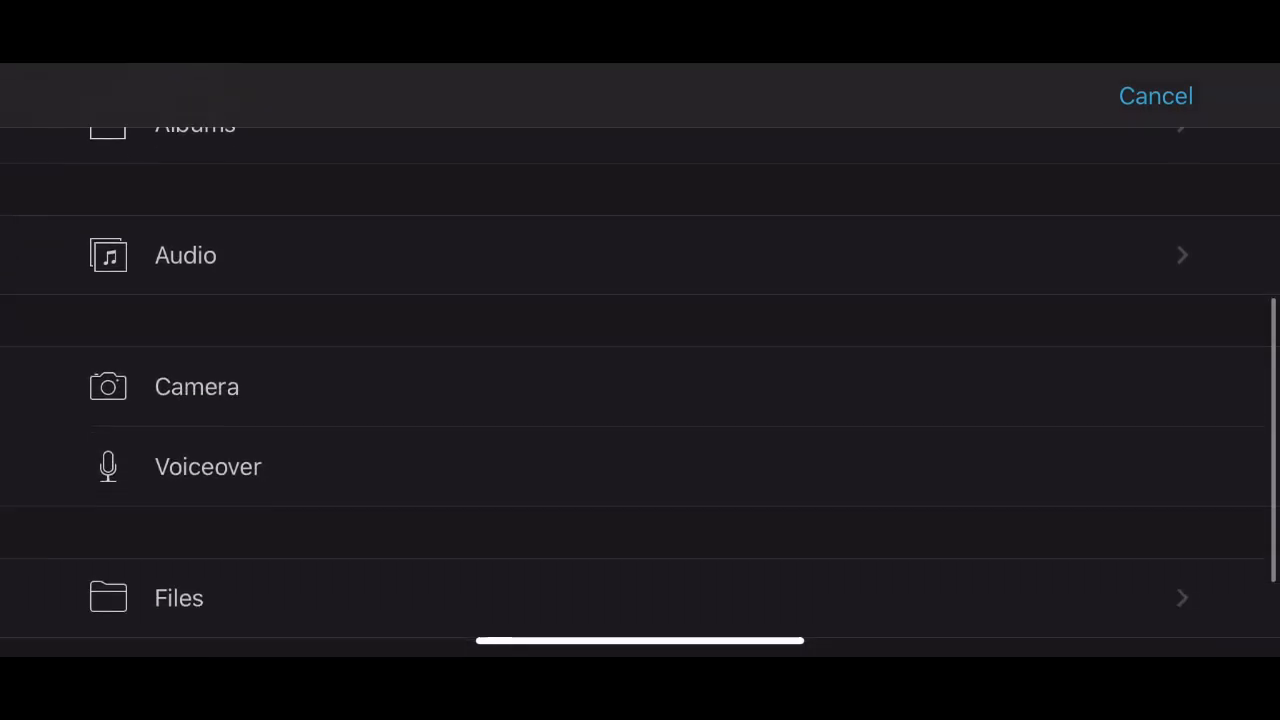
{"action": "scroll", "scroll_direction": "down", "scroll_amount": 3}
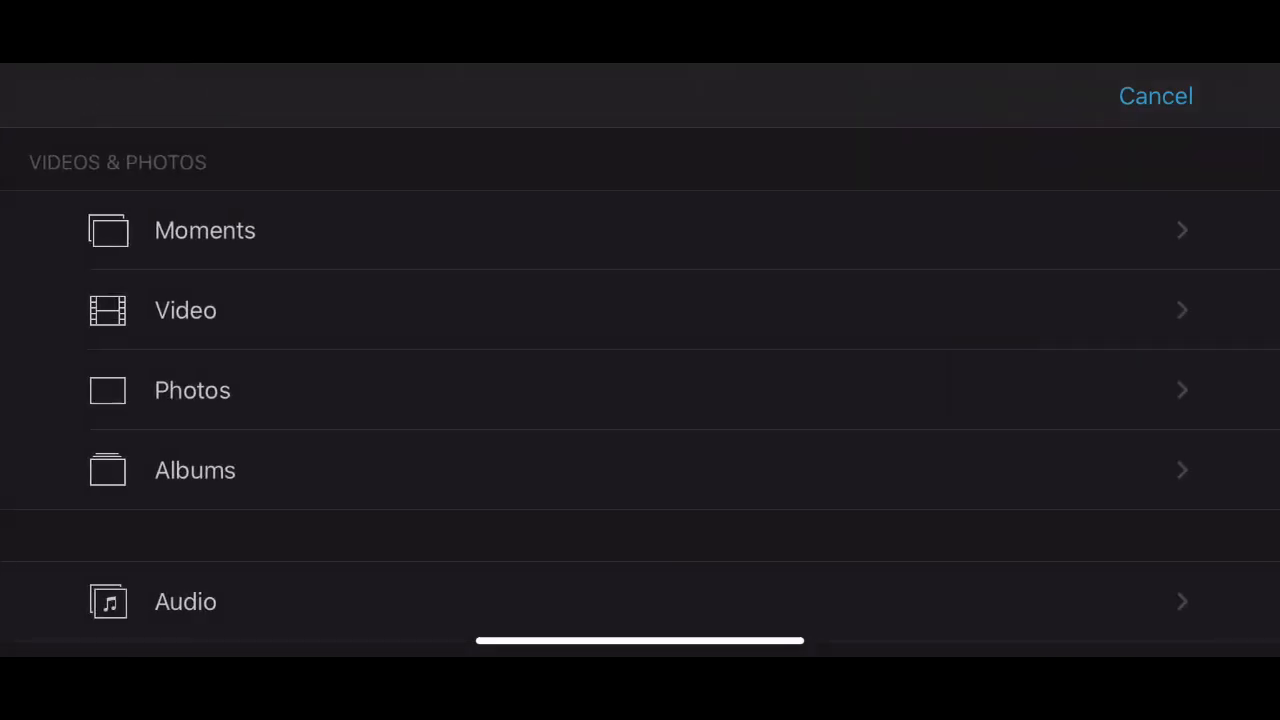
Step: Browse the Audio sources, viewing Soundtracks and My Music, then return to the media list
{"action": "left_click", "coordinate": [184, 600]}
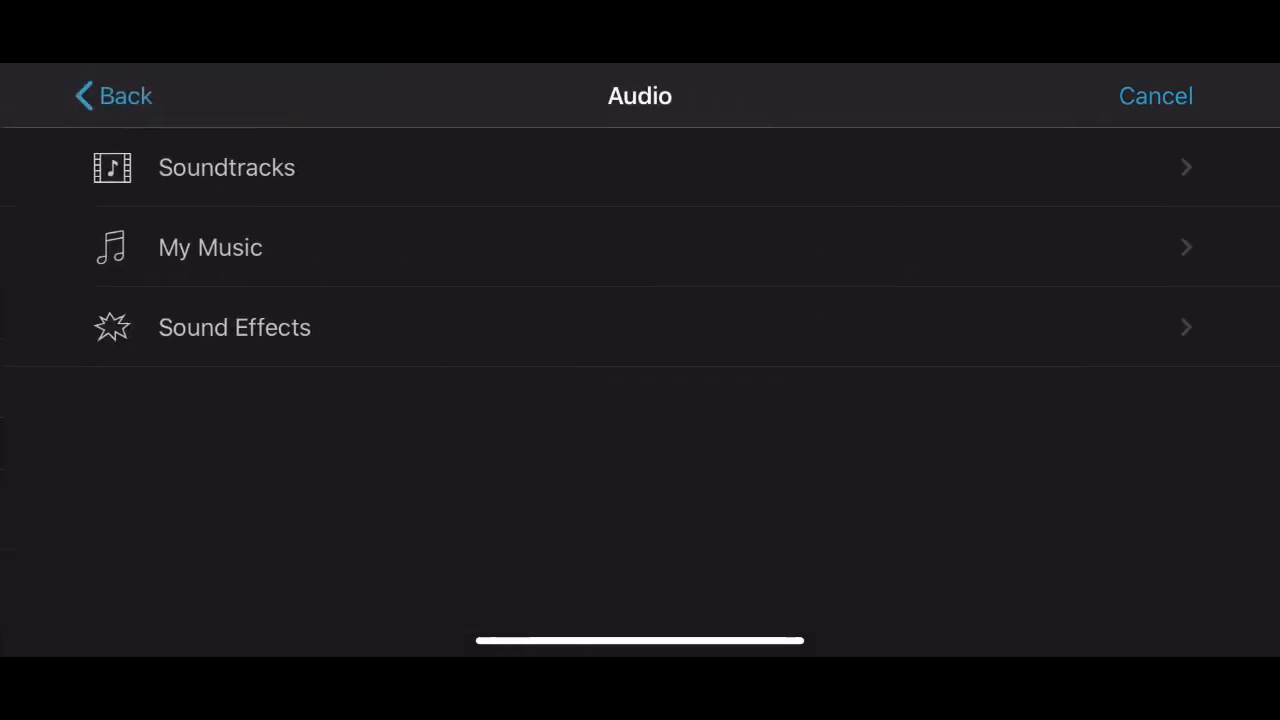
{"action": "left_click", "coordinate": [226, 168]}
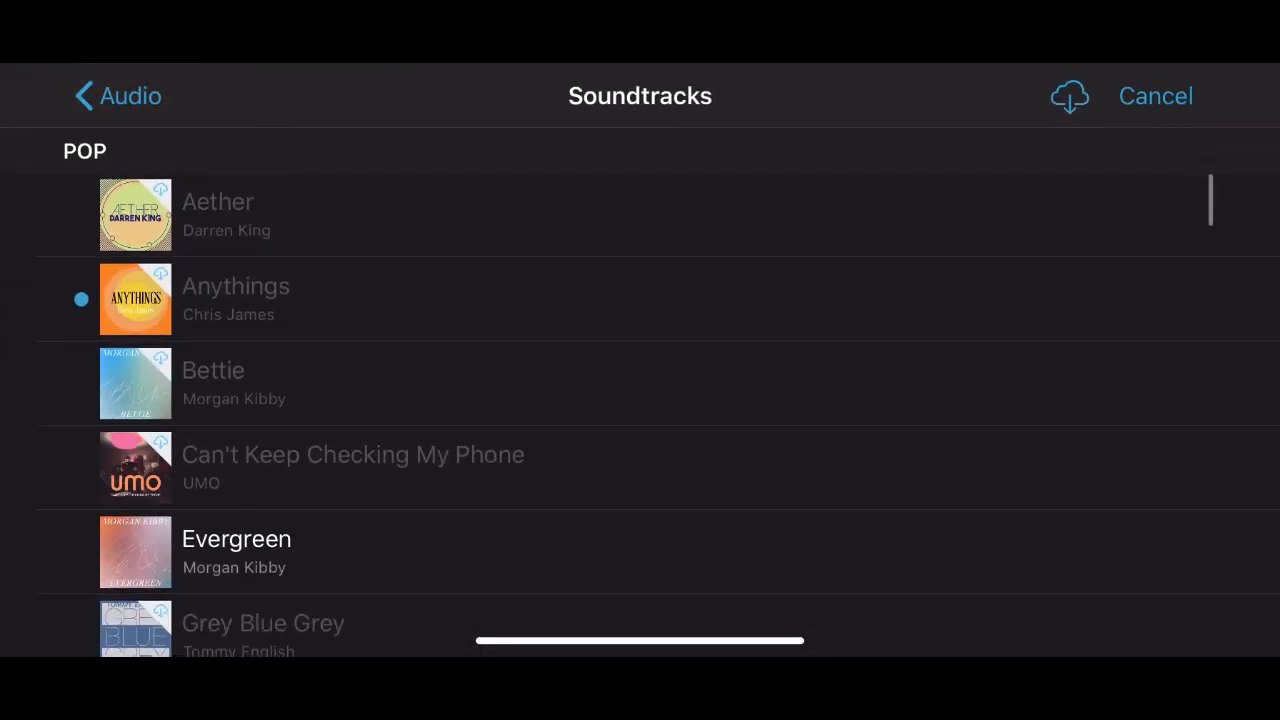
{"action": "left_click", "coordinate": [116, 96]}
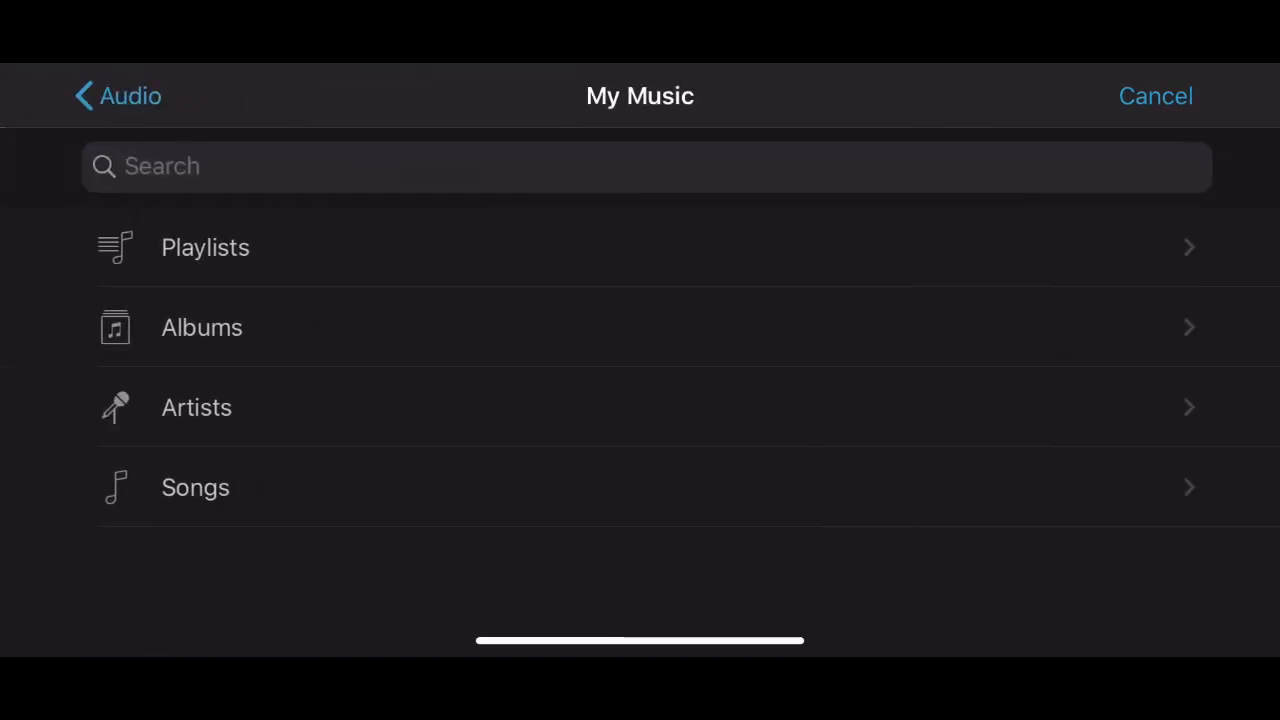
{"action": "left_click", "coordinate": [116, 96]}
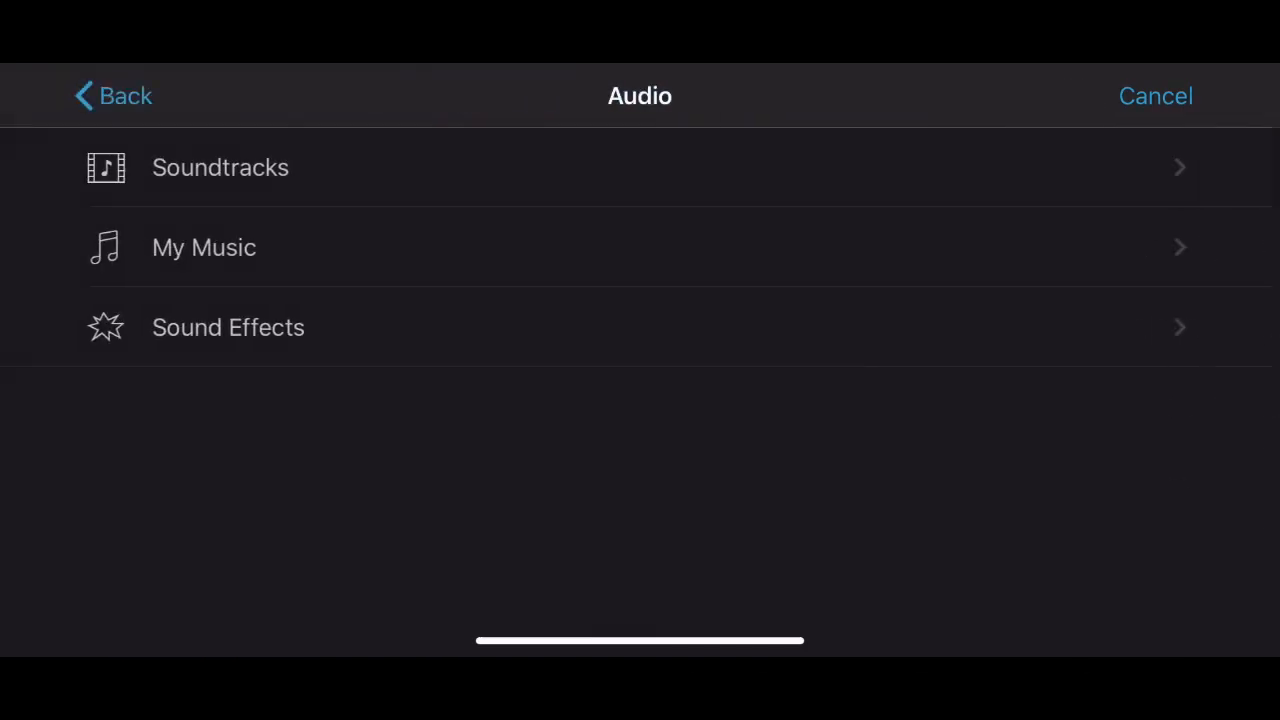
{"action": "left_click", "coordinate": [112, 96]}
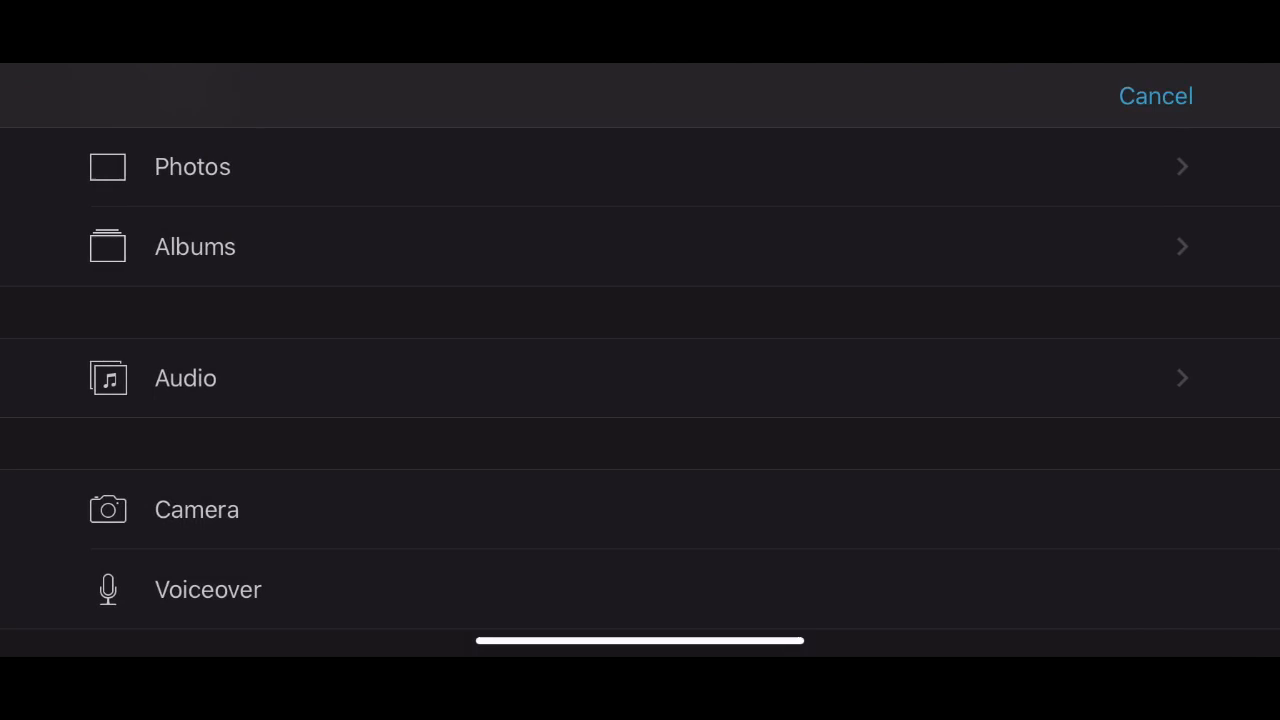
Step: Open the Files picker showing recent files for import
{"action": "scroll", "scroll_direction": "down", "scroll_amount": 3}
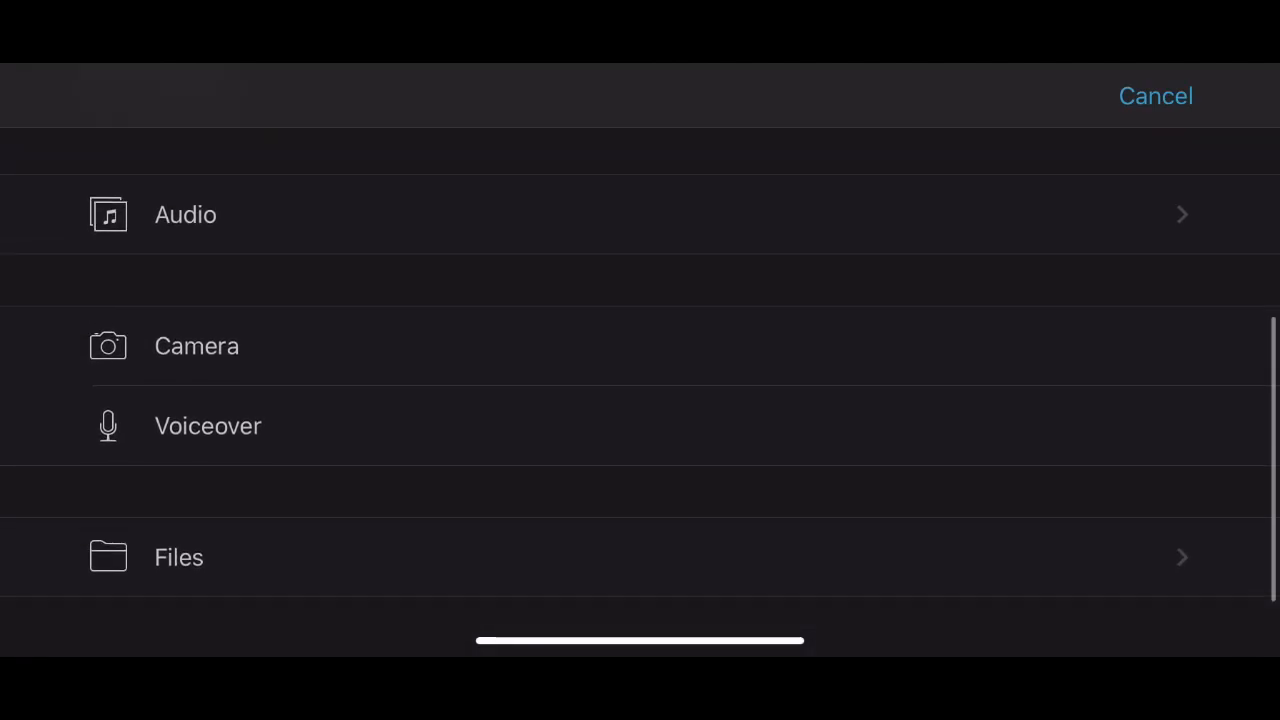
{"action": "left_click", "coordinate": [178, 556]}
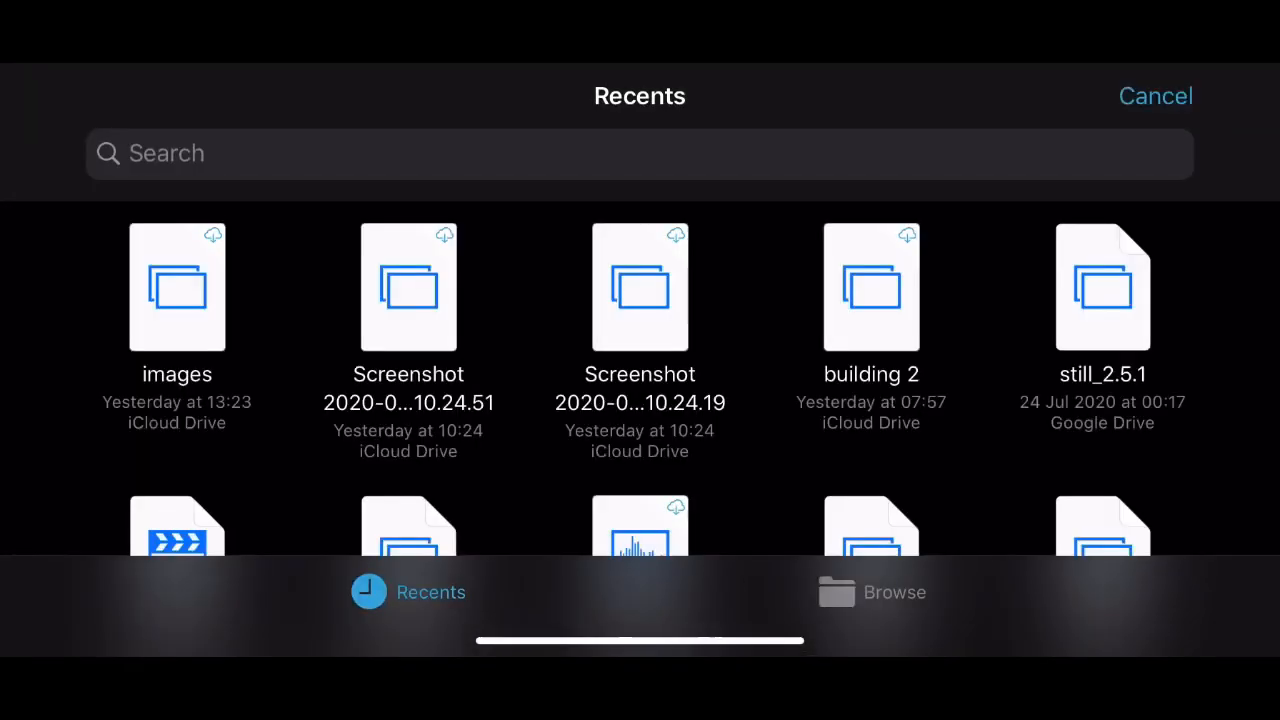